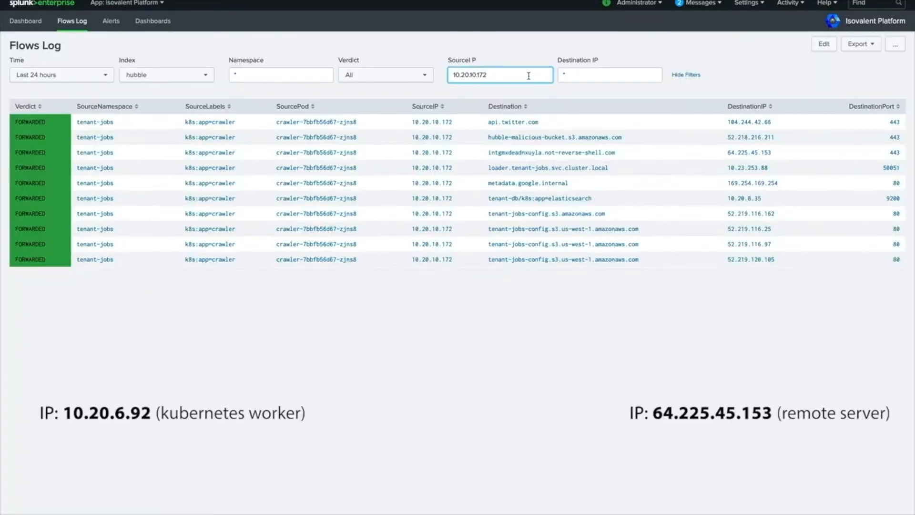
- Filter the crawler pod's Flows Log to destination IP 64.225.45.153
click(609, 75)
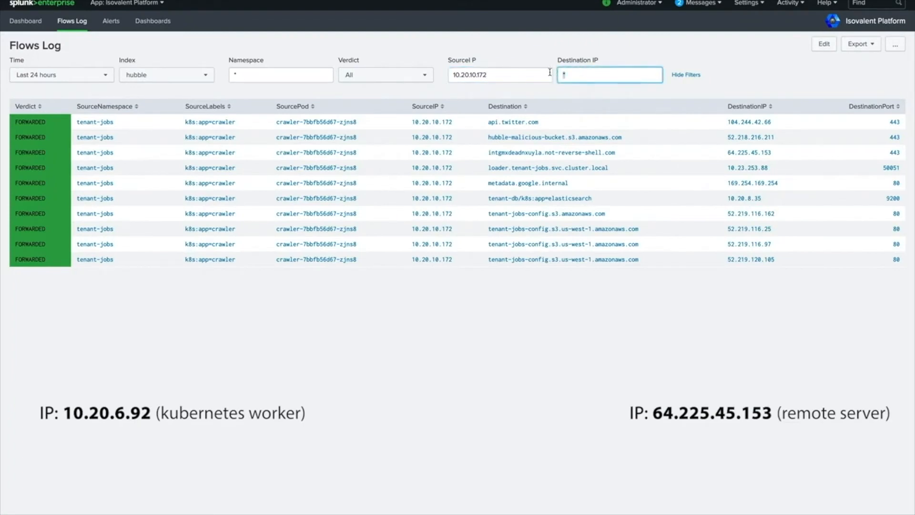
text(64.225.45.153)
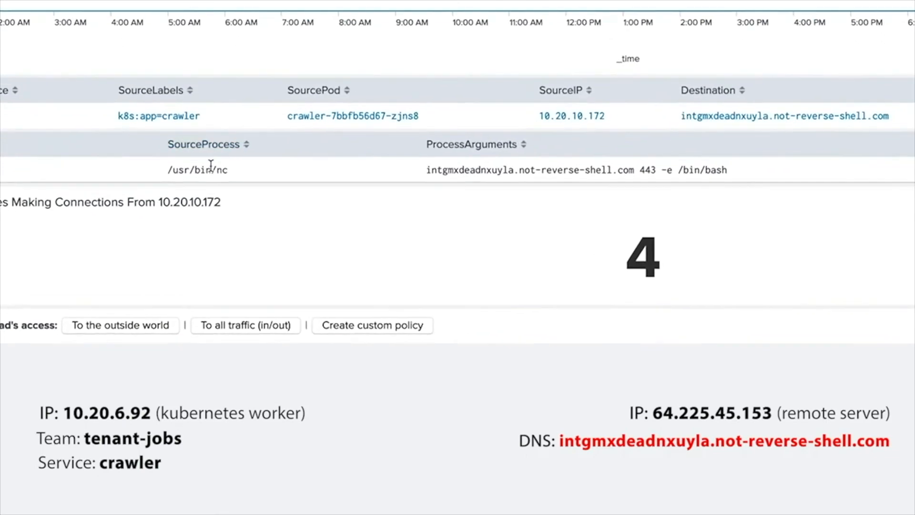
scroll(down, 3)
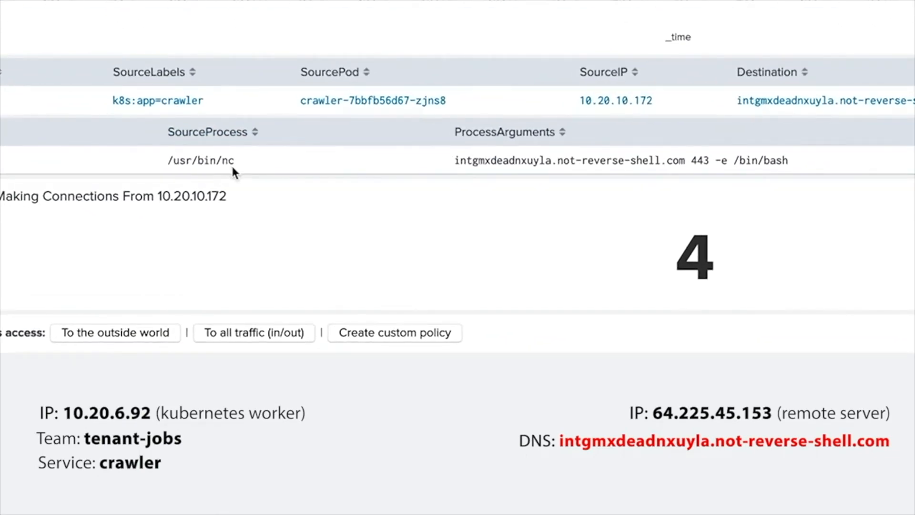
mouse_move(179, 248)
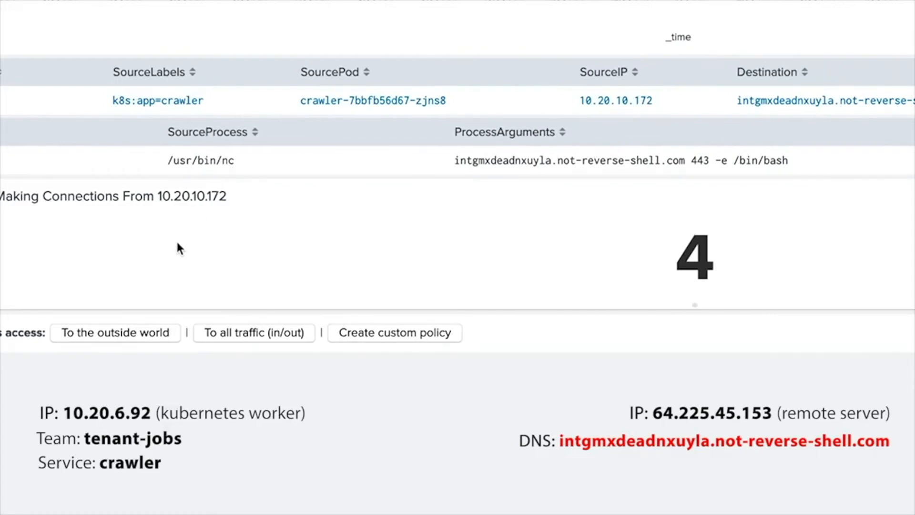
mouse_move(216, 187)
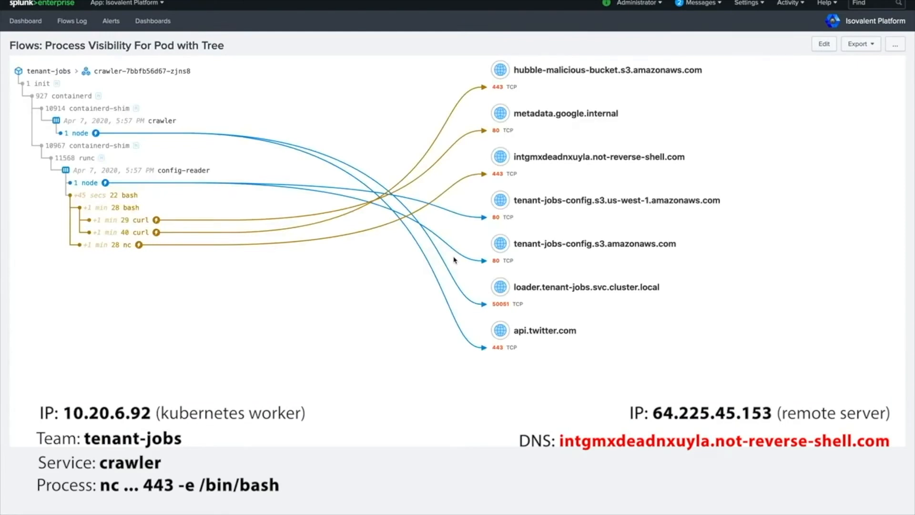
mouse_move(362, 273)
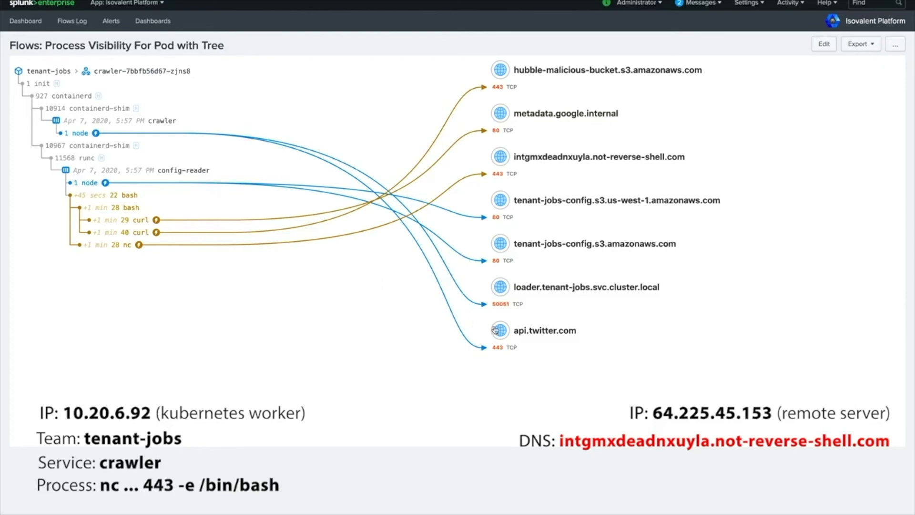
mouse_move(466, 317)
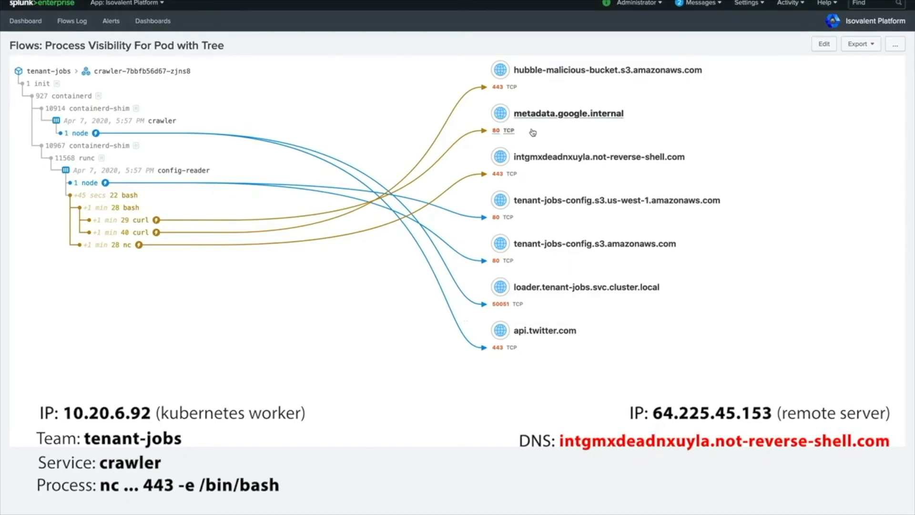
mouse_move(539, 120)
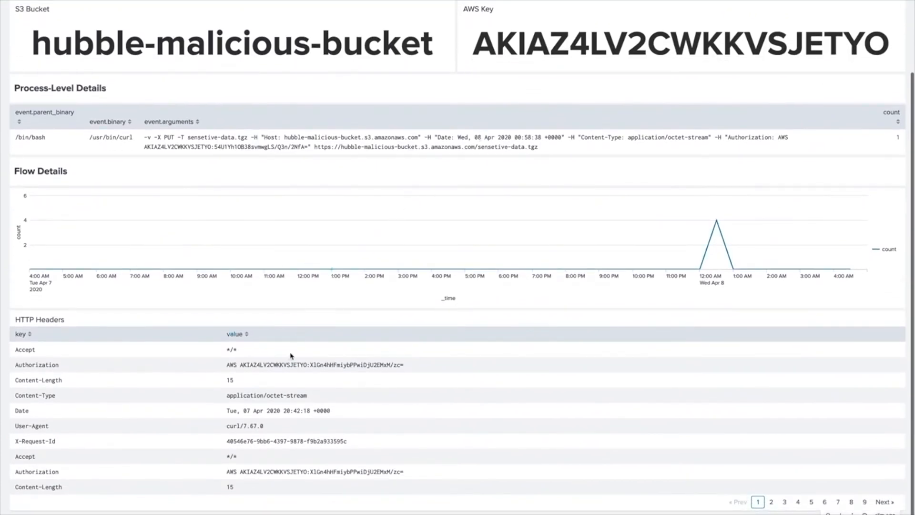
mouse_move(380, 267)
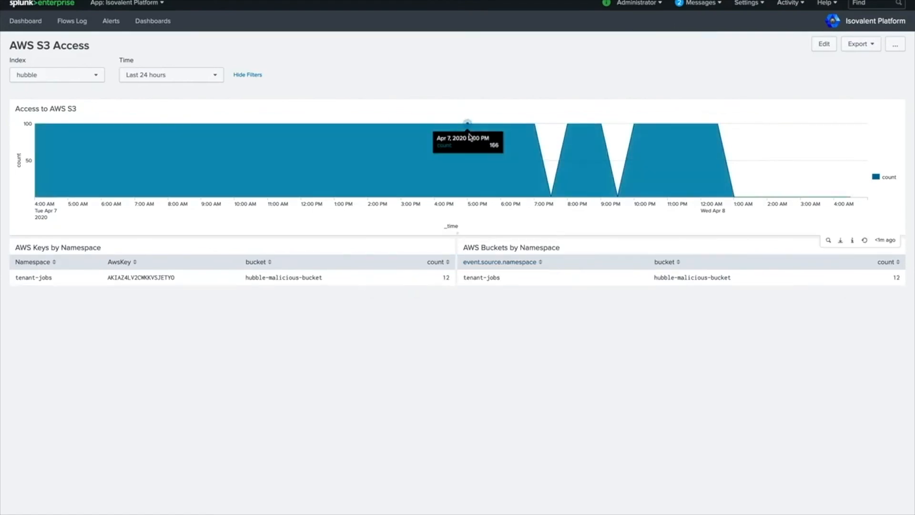
mouse_move(492, 3)
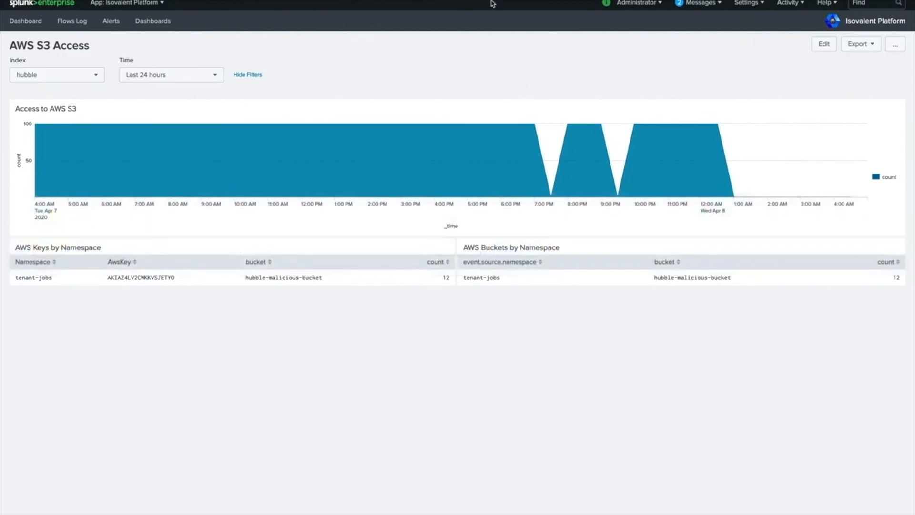